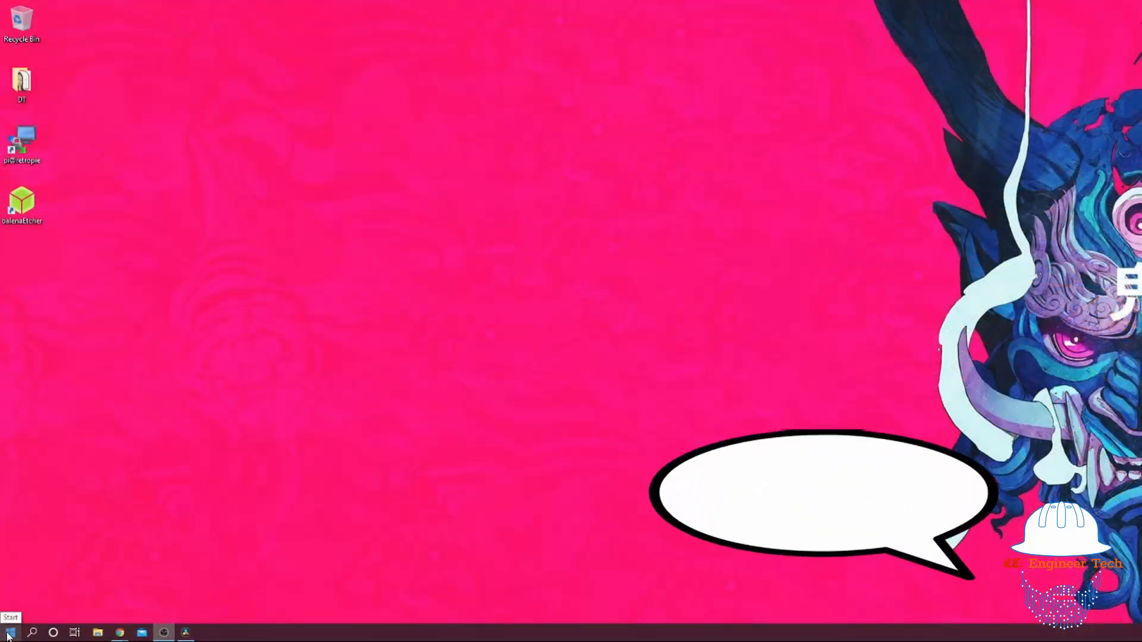
Step: Launch Device Manager from the Start button's right-click quick access menu
right_click(7, 632)
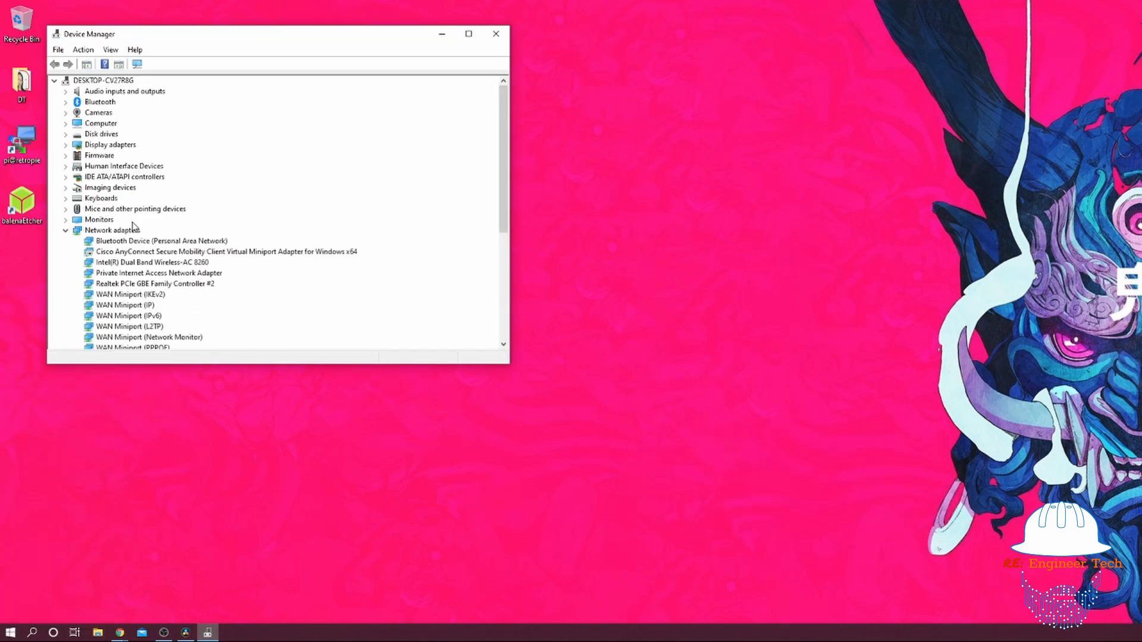
Step: Collapse Network adapters and expand Human Interface Devices to show its HID devices
click(64, 230)
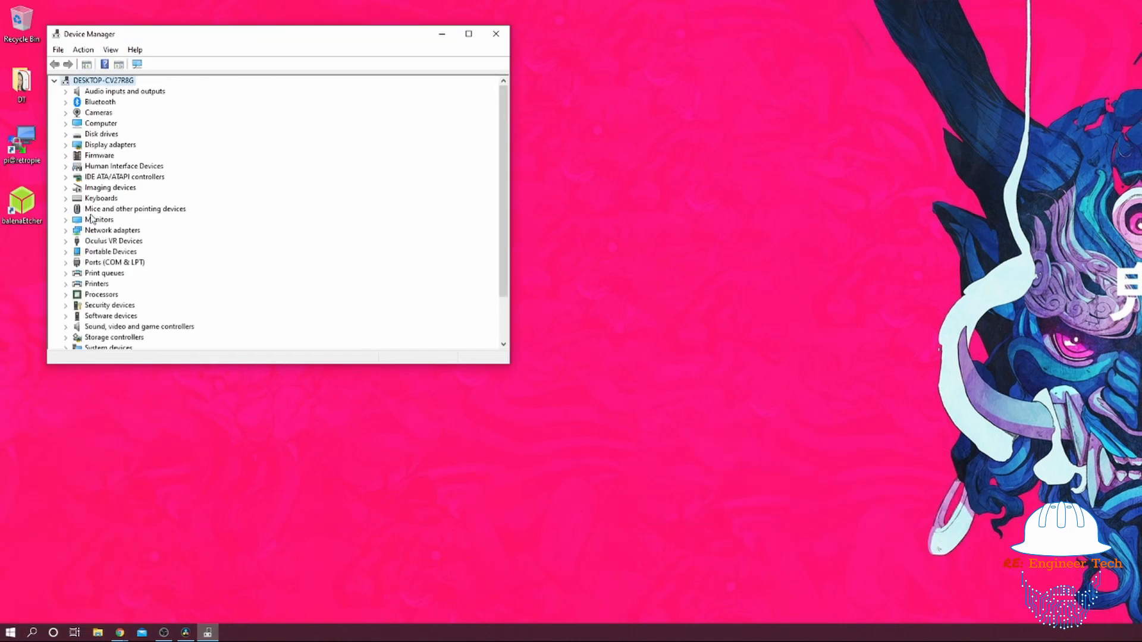
click(65, 209)
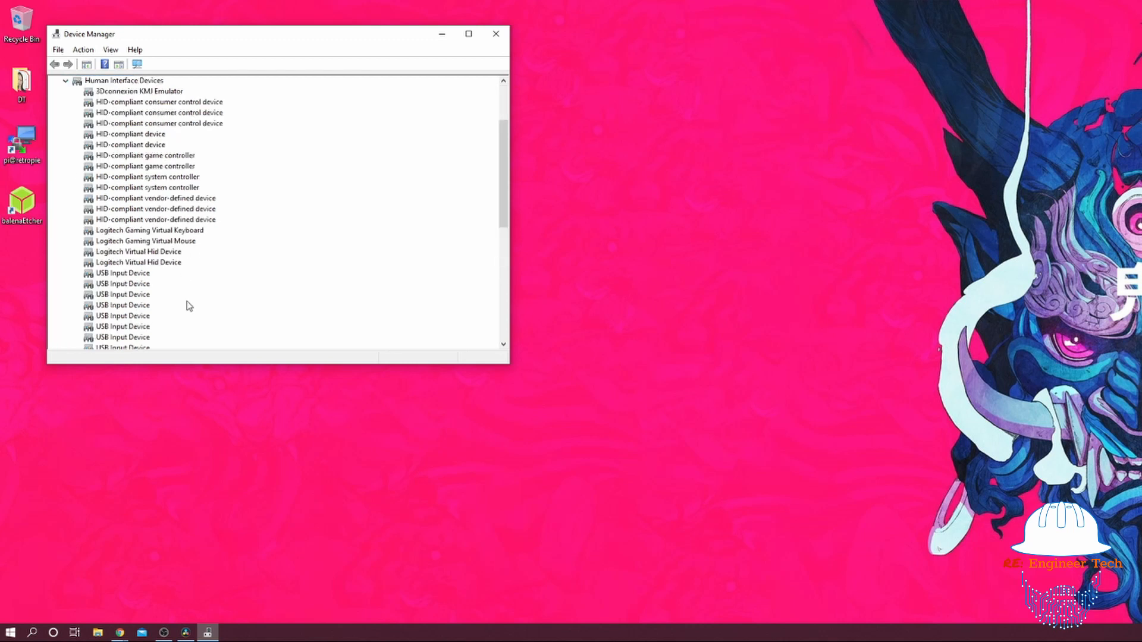
mouse_move(164, 153)
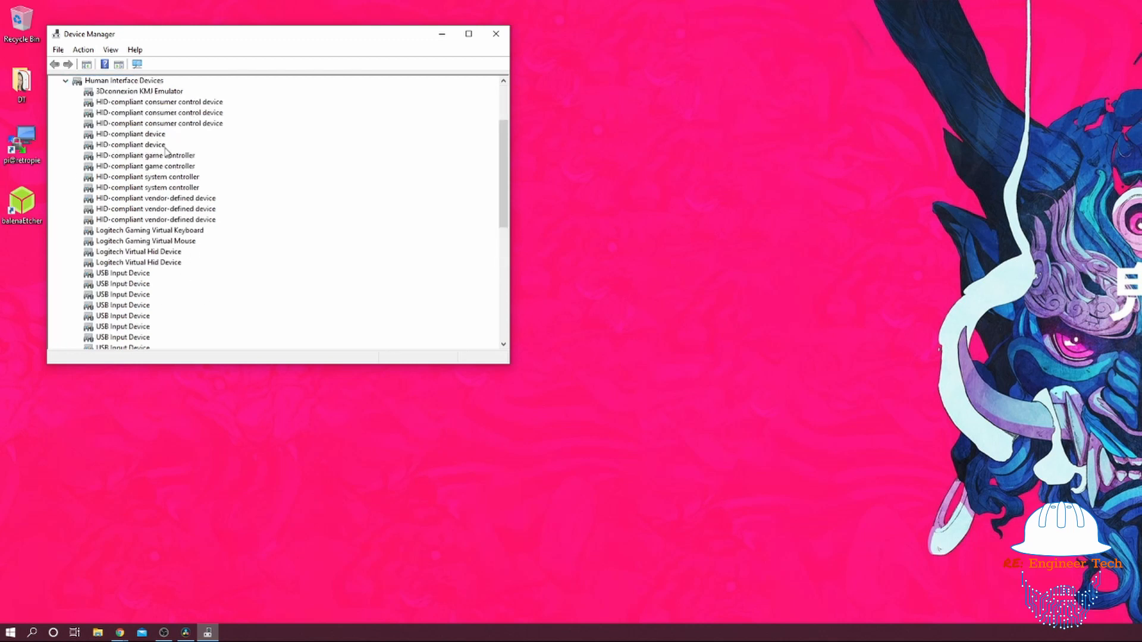
Step: View a HID-compliant device's Driver tab showing Microsoft provider, date and version
right_click(129, 144)
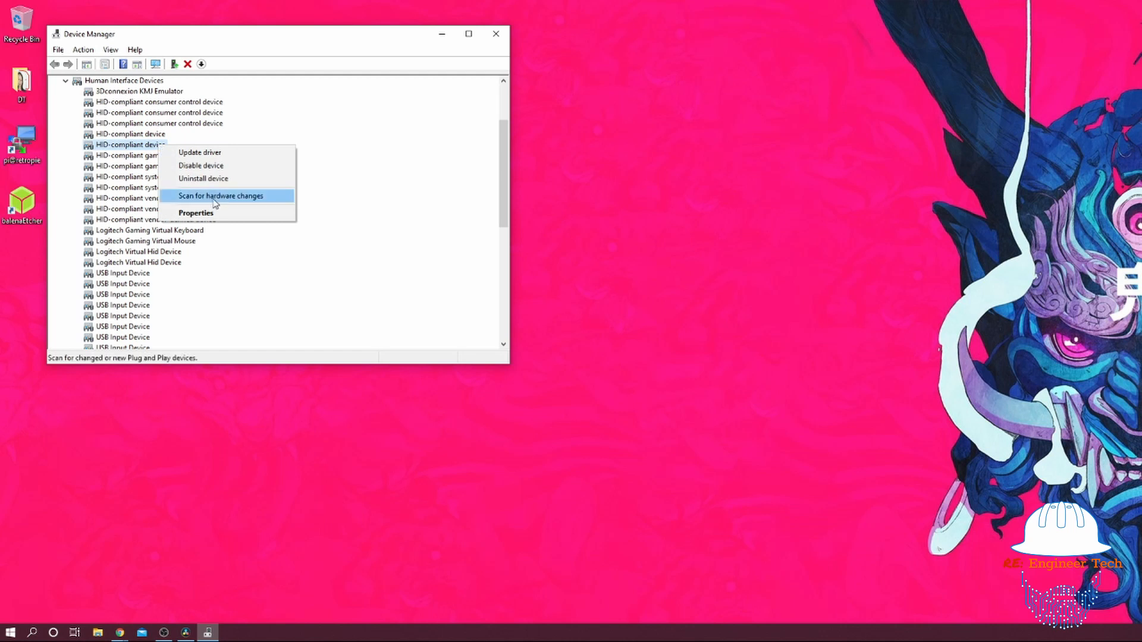
mouse_move(223, 216)
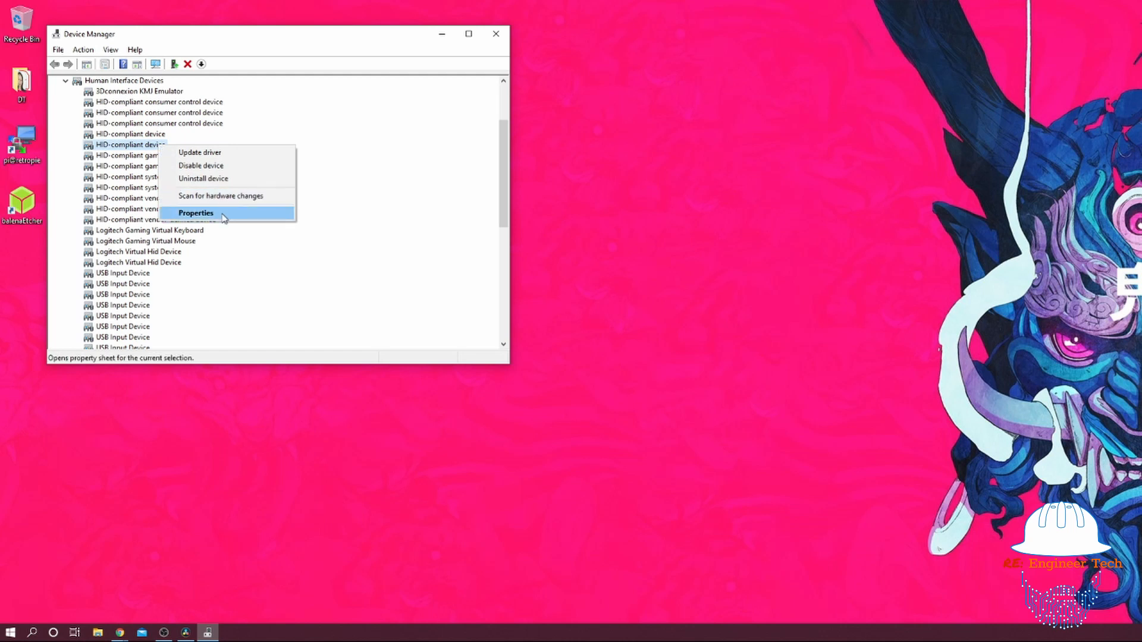
click(195, 213)
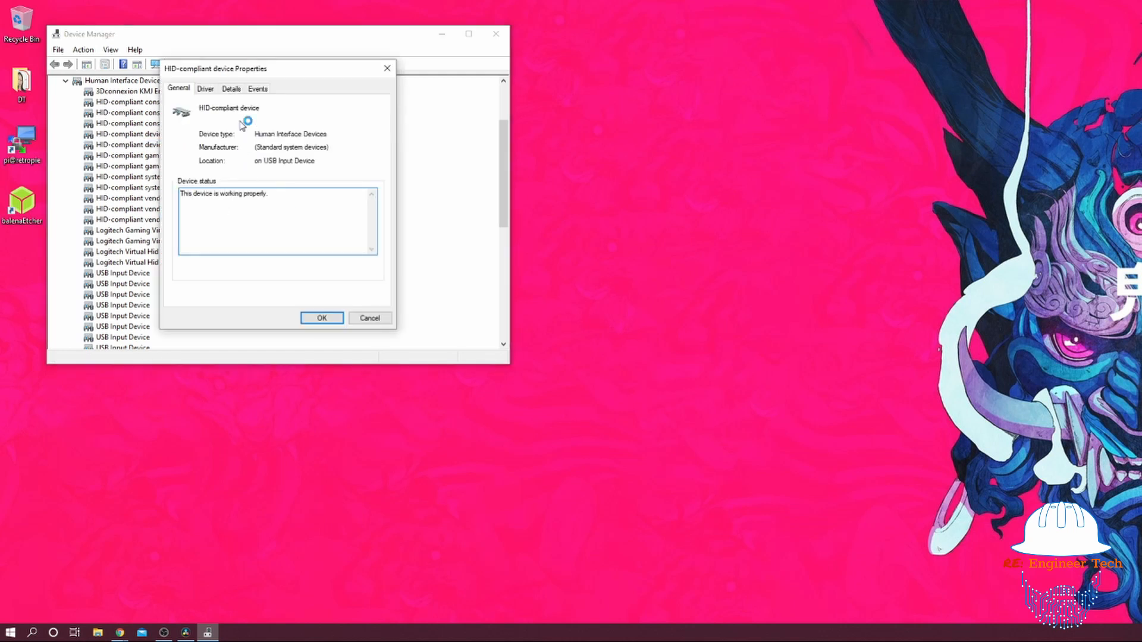
click(204, 88)
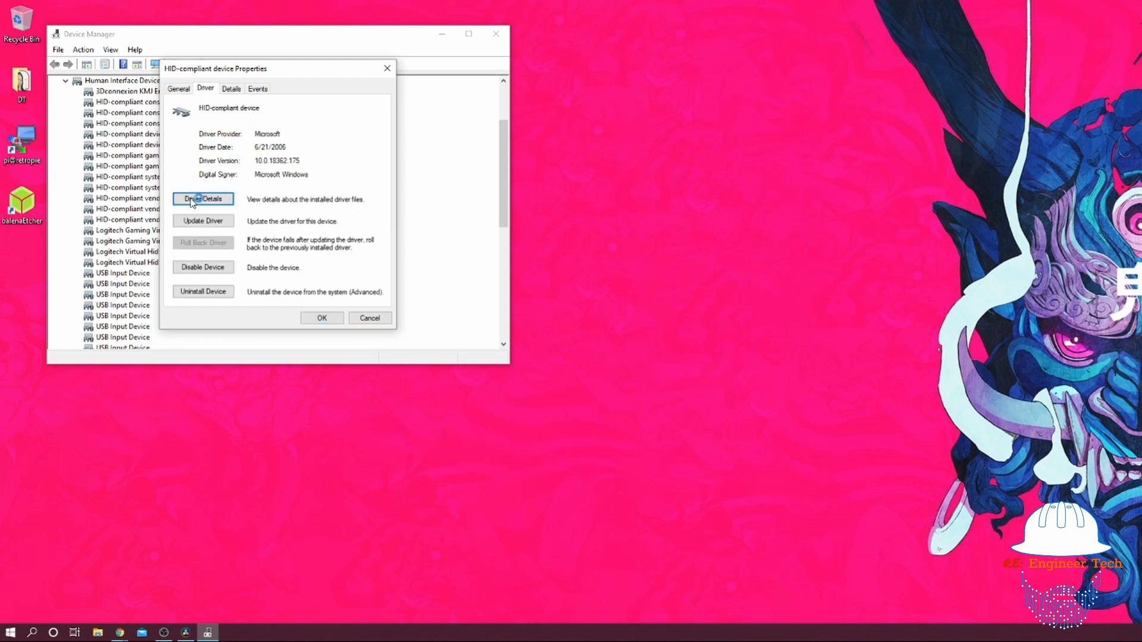